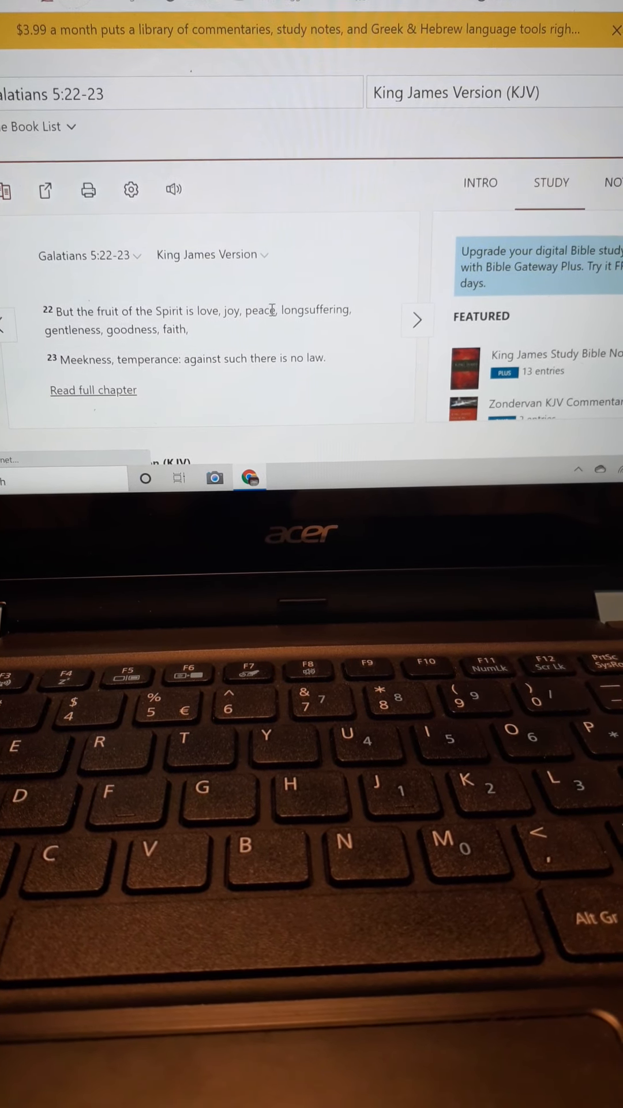
# - Select the word 'peace' in Galatians 5:22 before loading Matthew 18:21-22
pyautogui.doubleClick(328, 312)
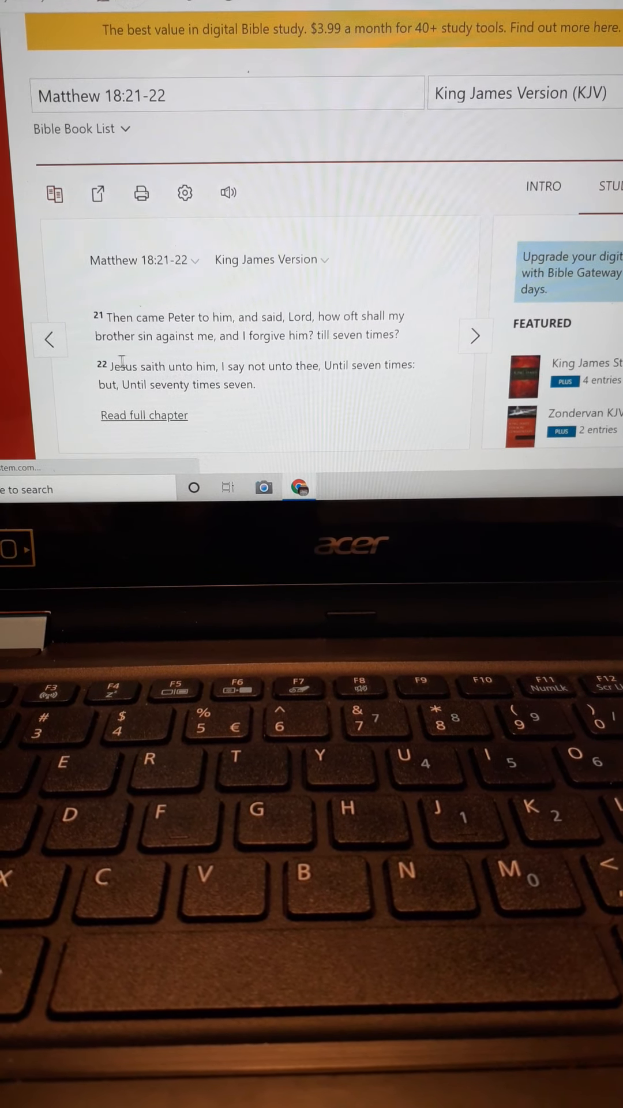
# - Highlight Jesus' reply in Matthew 18:22, clear it, and highlight it again
pyautogui.moveTo(105, 367); pyautogui.dragTo(240, 367)
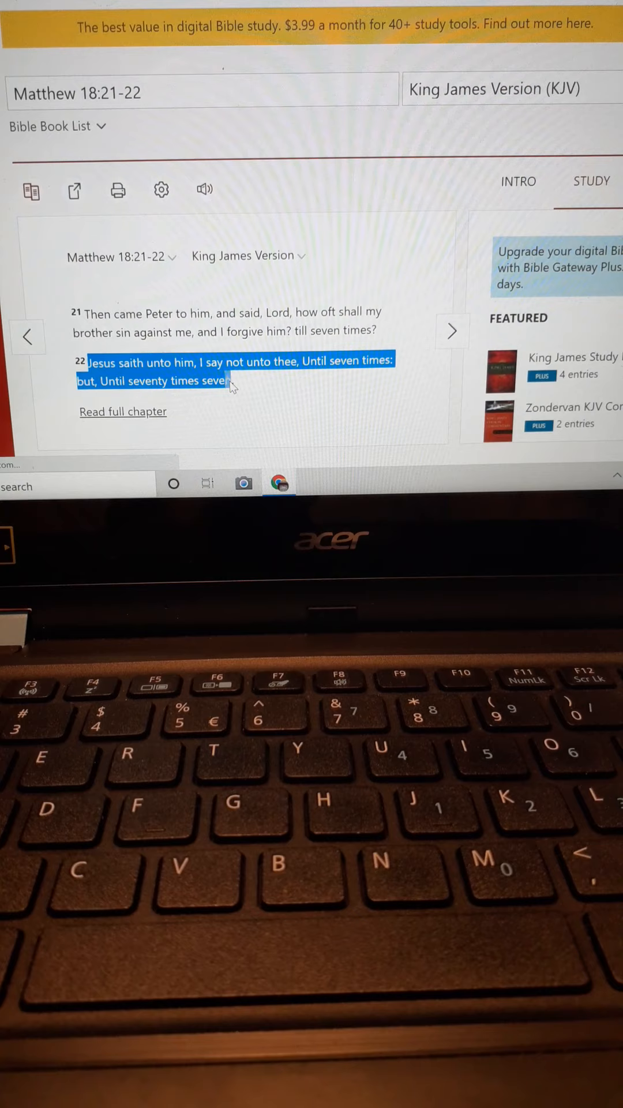
pyautogui.click(266, 394)
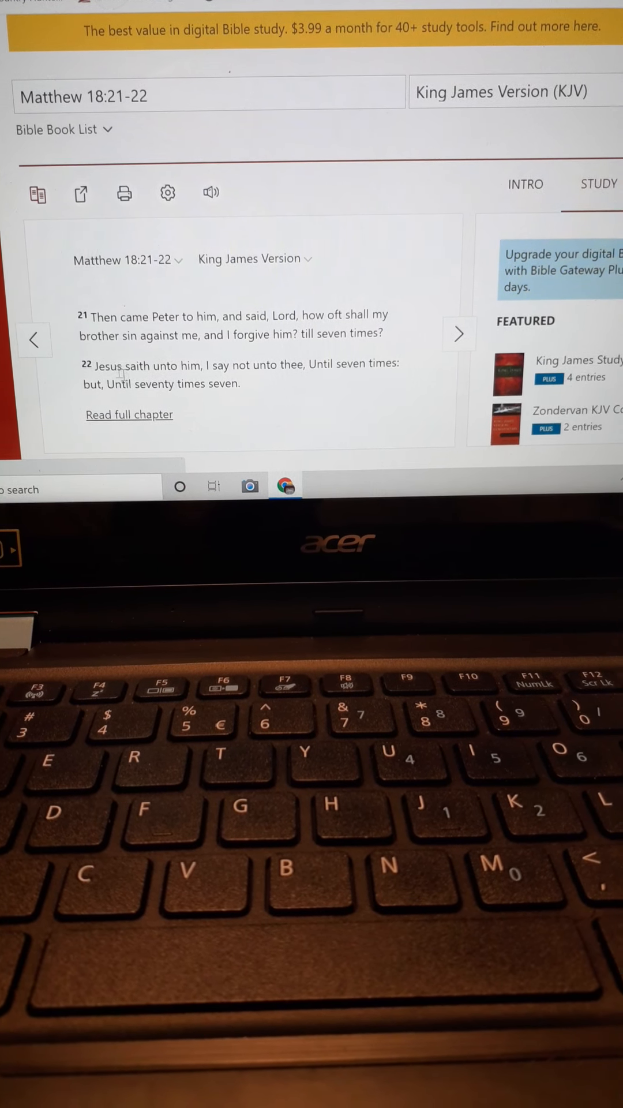
pyautogui.moveTo(96, 364); pyautogui.dragTo(244, 388)
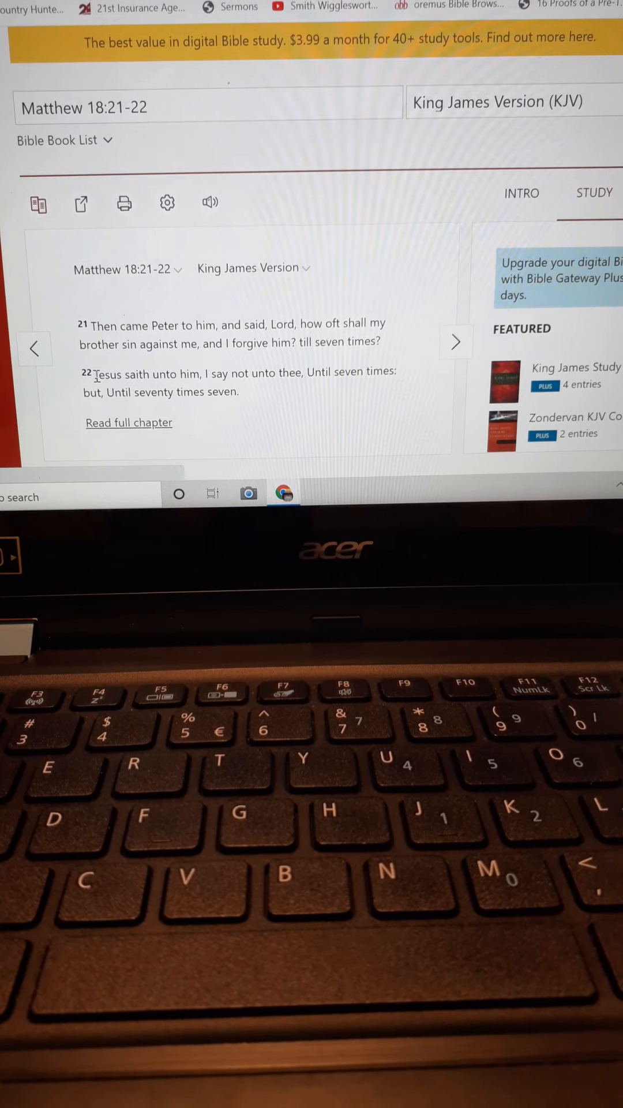
pyautogui.moveTo(83, 369); pyautogui.dragTo(240, 389)
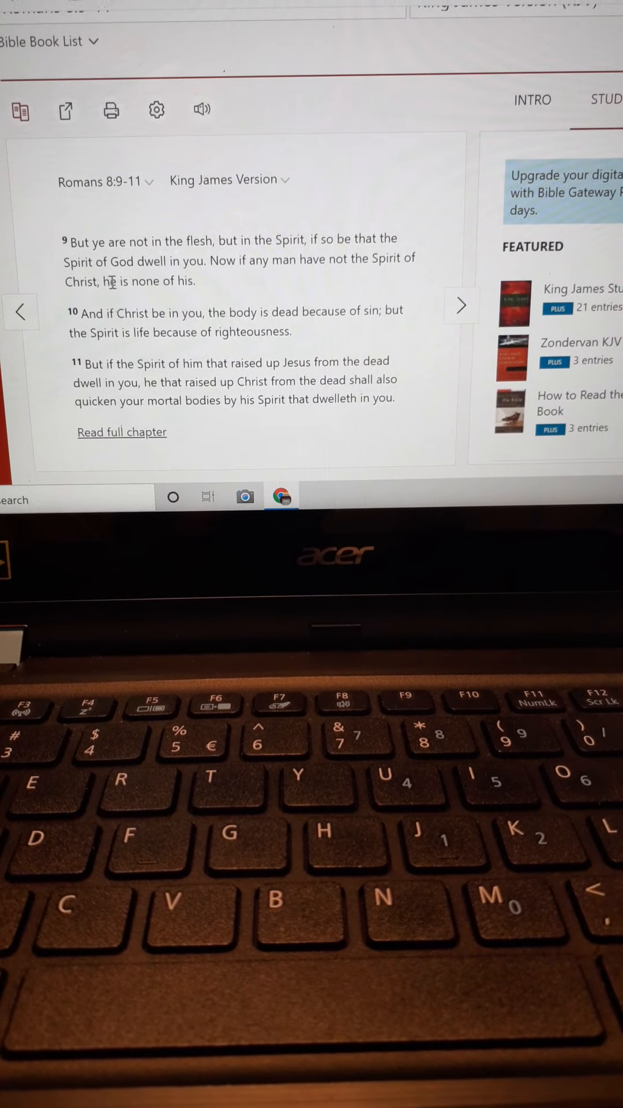
# - Select a phrase in Romans 8:9 of the KJV passage
pyautogui.moveTo(102, 280); pyautogui.dragTo(194, 281)
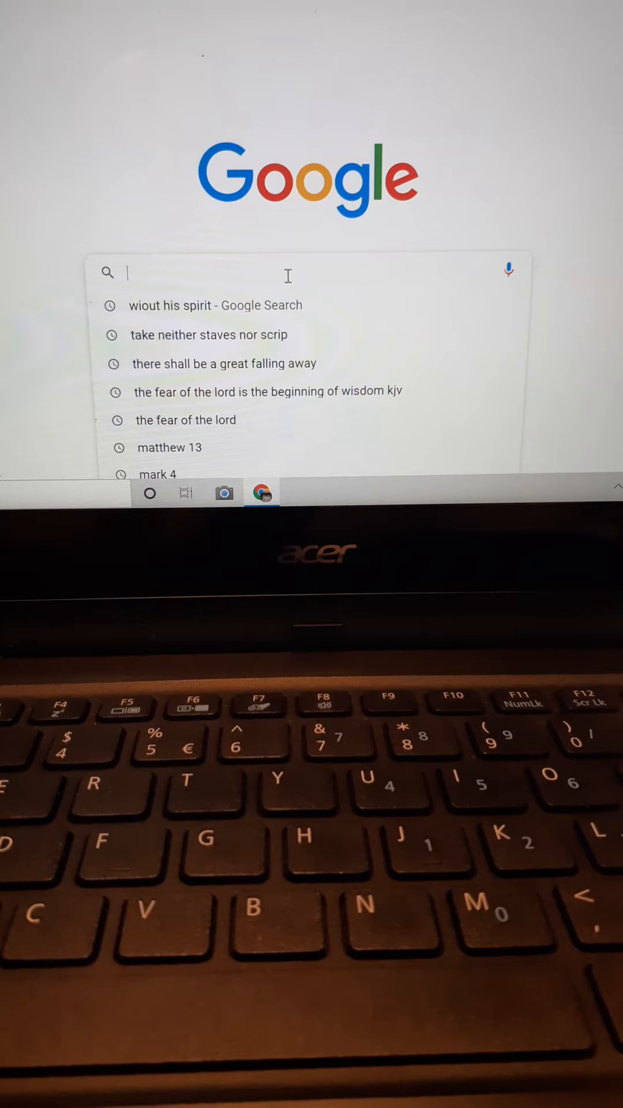
# - Search Google for 'psalm 1:1' and scroll the results toward the Bible Gateway link
pyautogui.write('psalm')
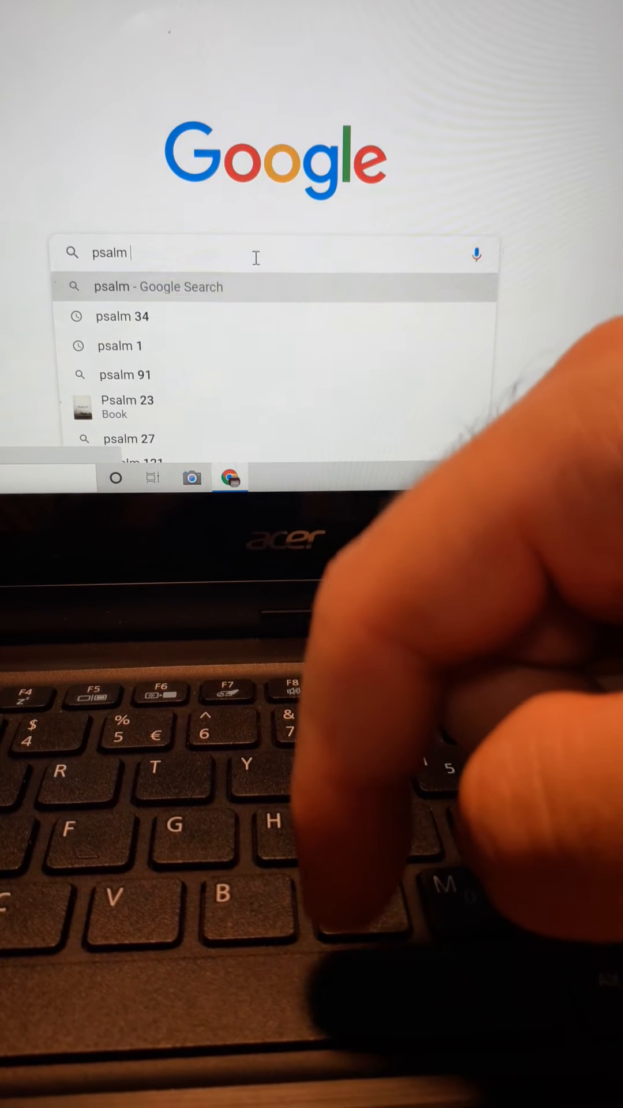
pyautogui.write('1')
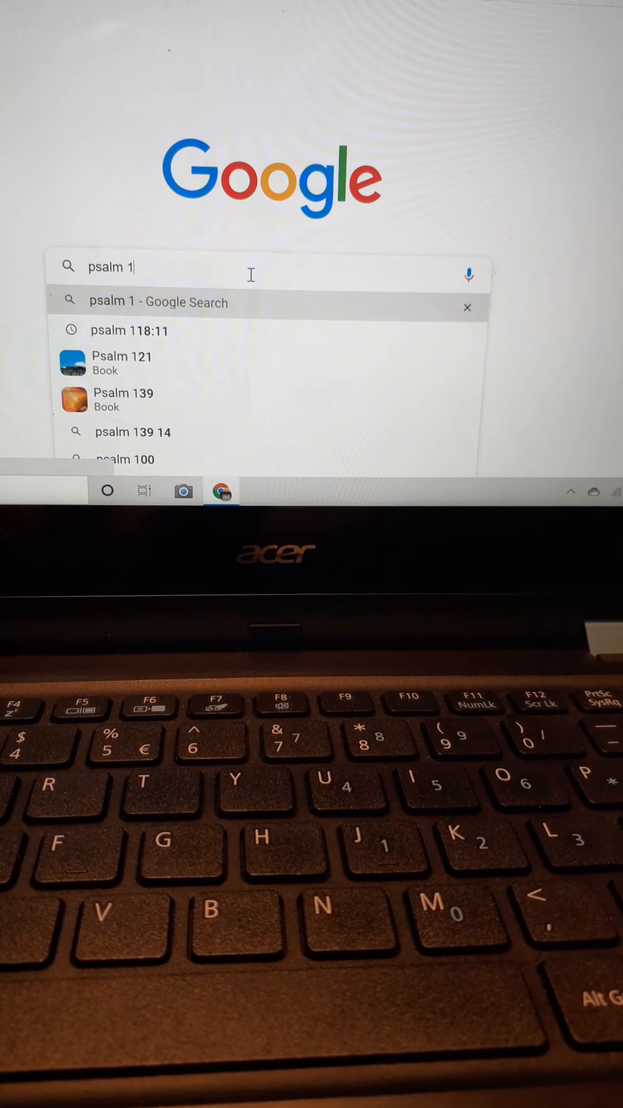
pyautogui.write(':')
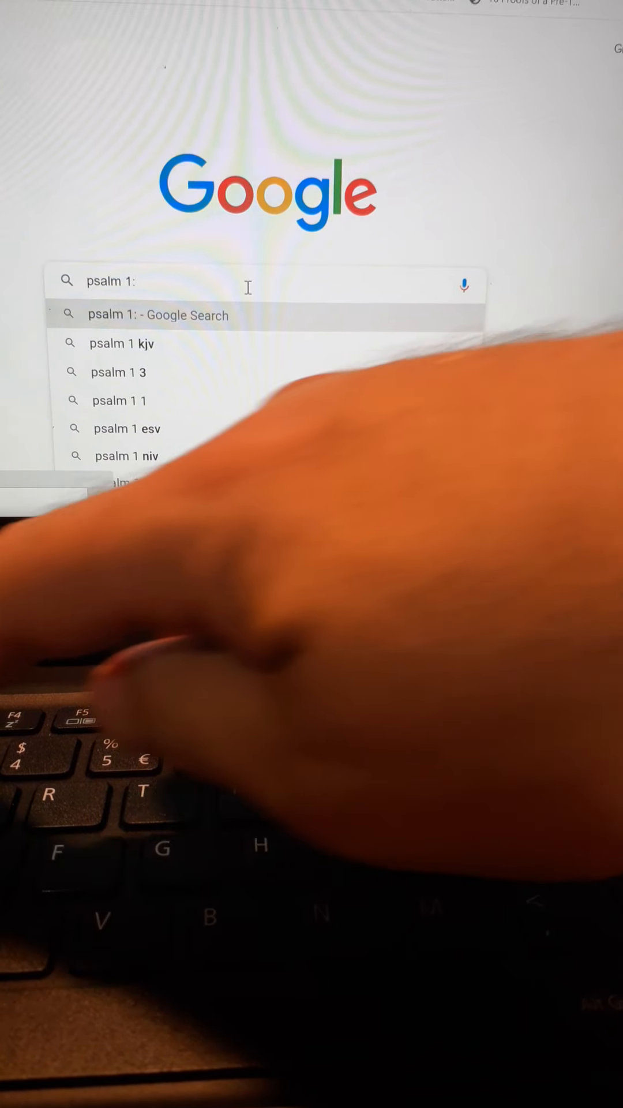
pyautogui.write('1')
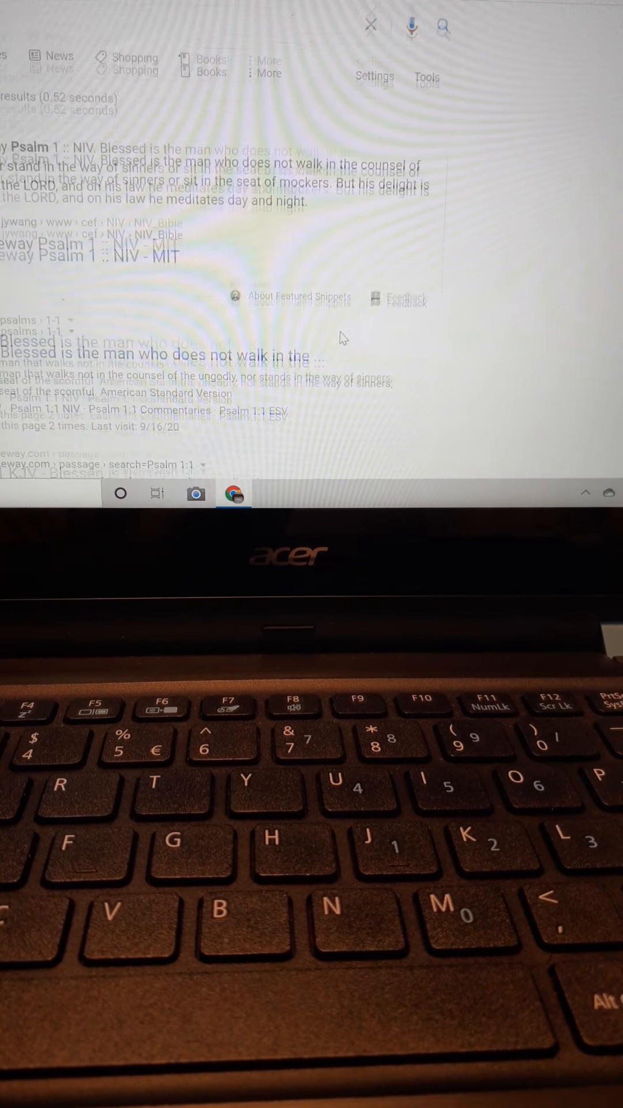
pyautogui.scroll(-3)
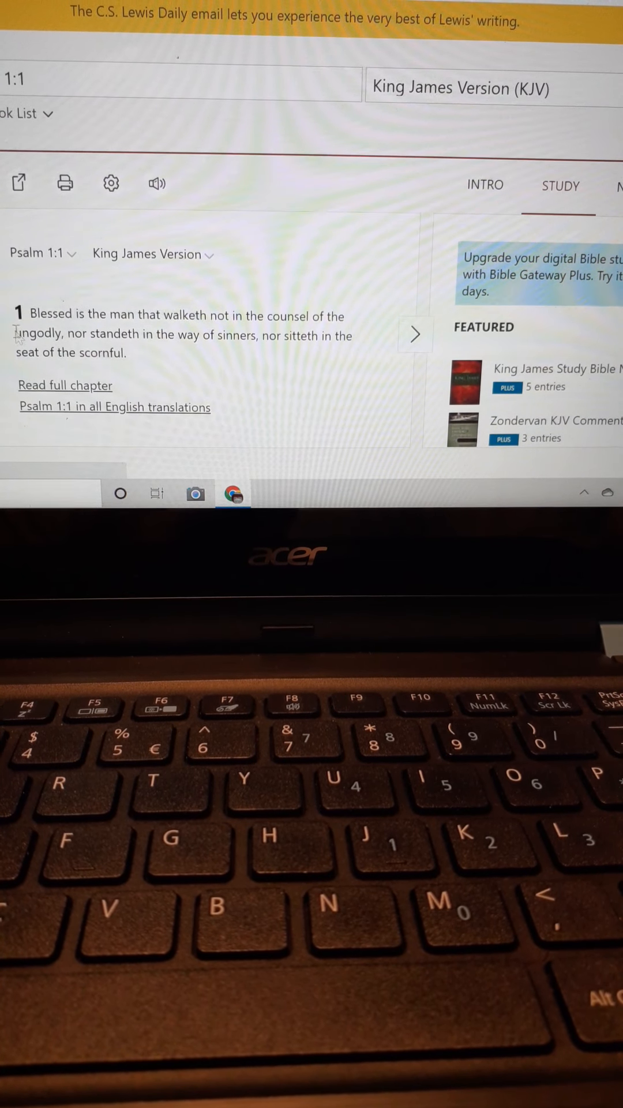
# - Select 'ungodly' in Psalm 1:1, clear it, then select 'scornful'
pyautogui.doubleClick(36, 334)
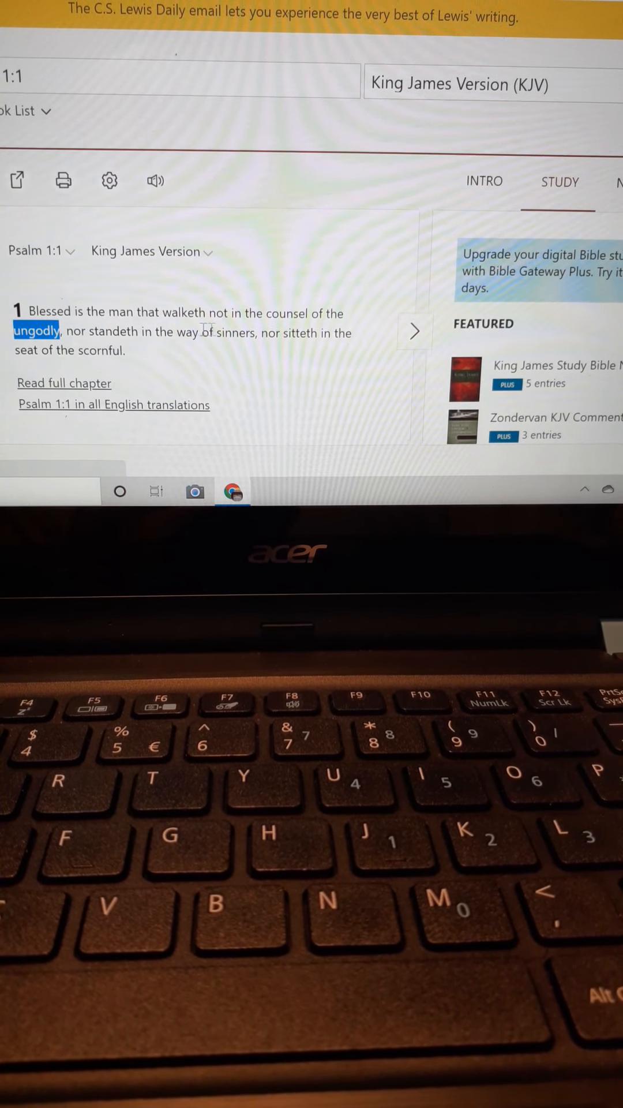
pyautogui.doubleClick(238, 333)
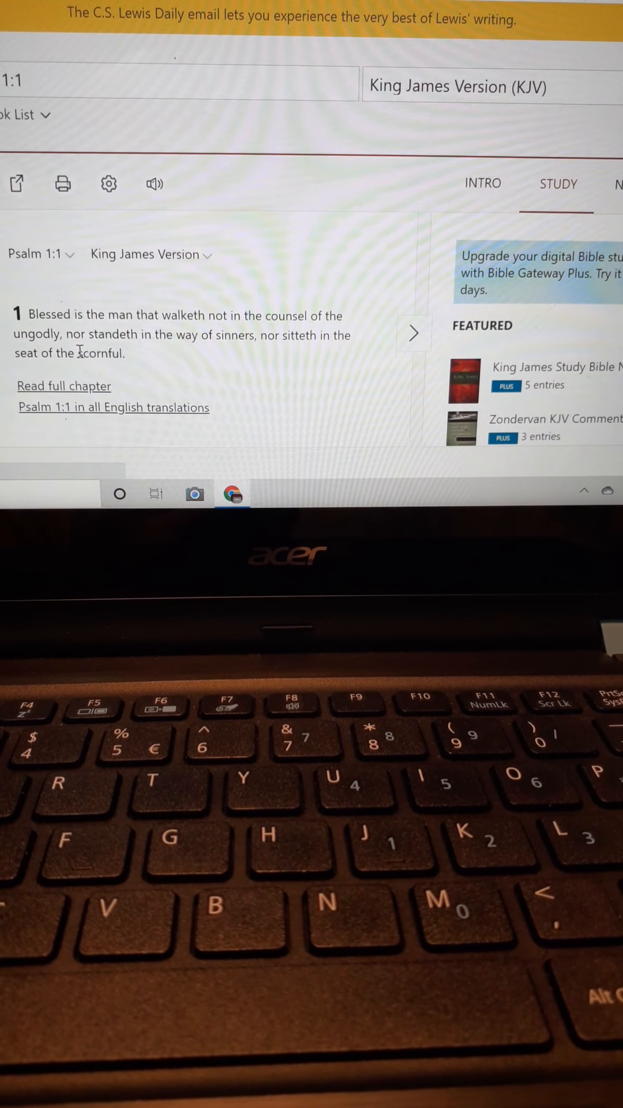
pyautogui.doubleClick(104, 353)
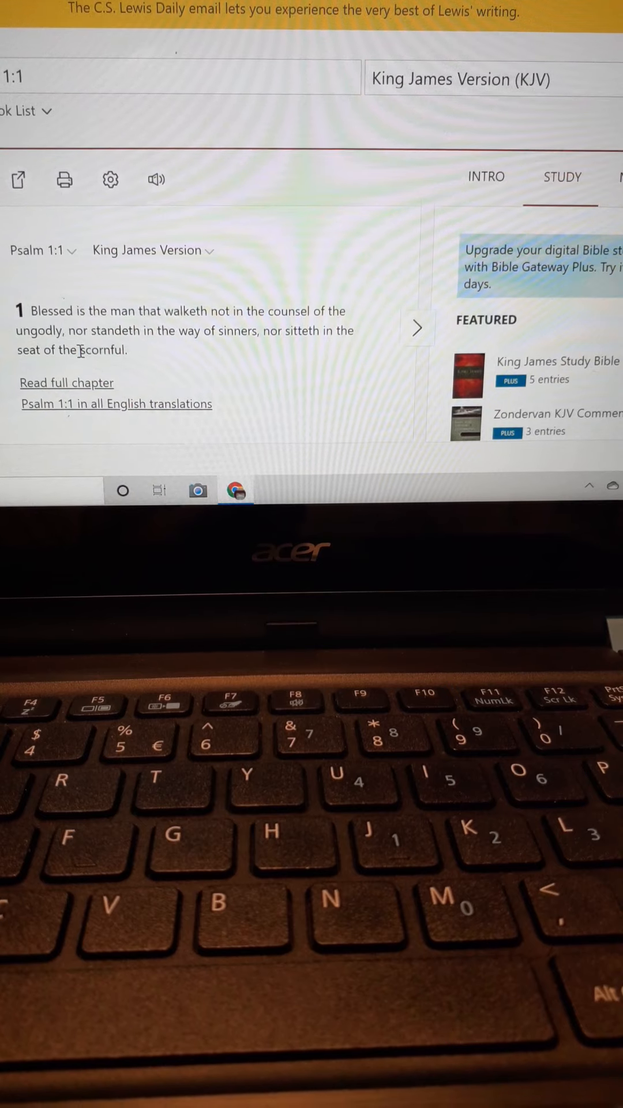
pyautogui.doubleClick(99, 350)
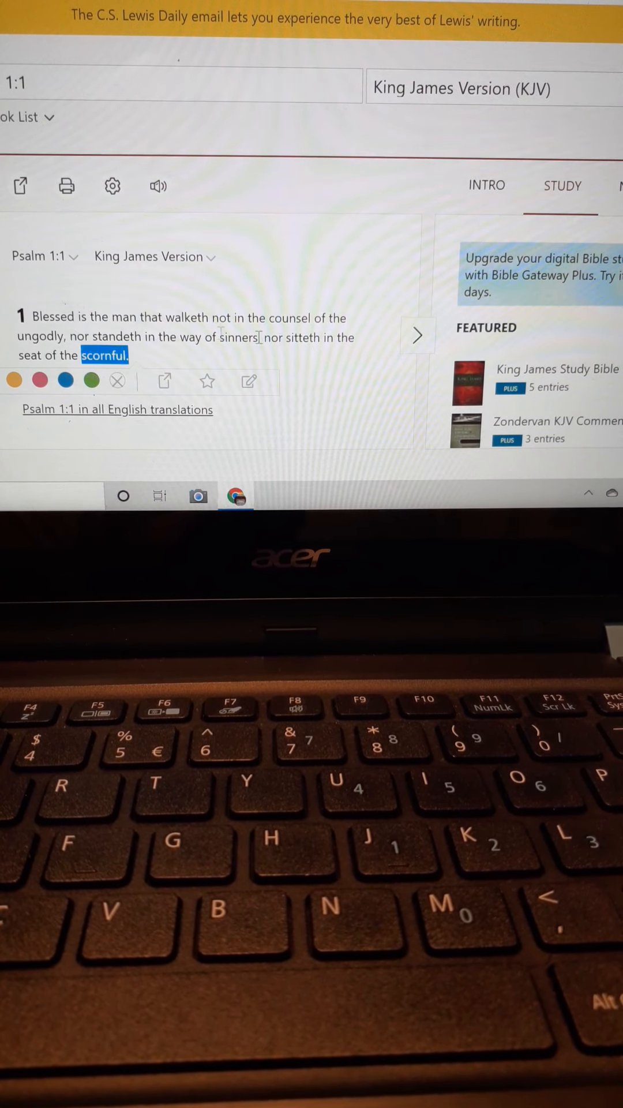